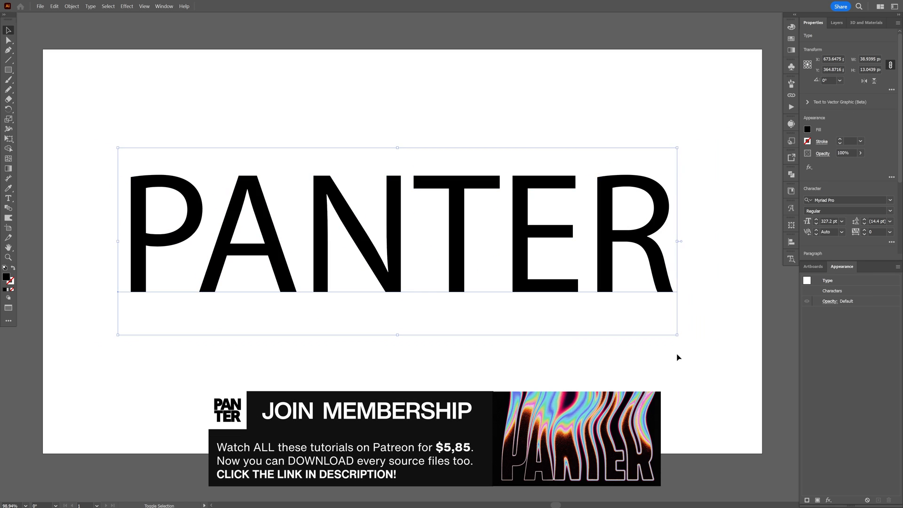
Set PANTER in Bluu Next Bold and give it an orange fill.
{"action": "type", "text": "b"}
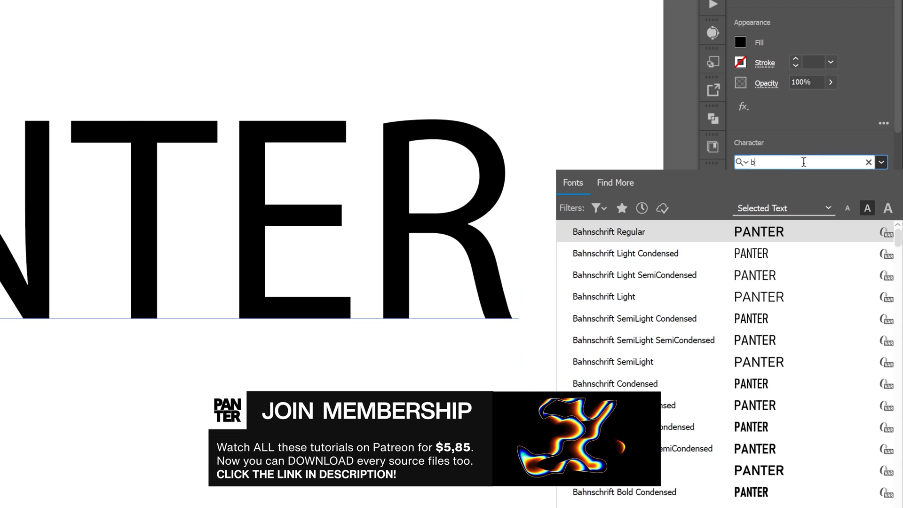
{"action": "type", "text": "luu Next"}
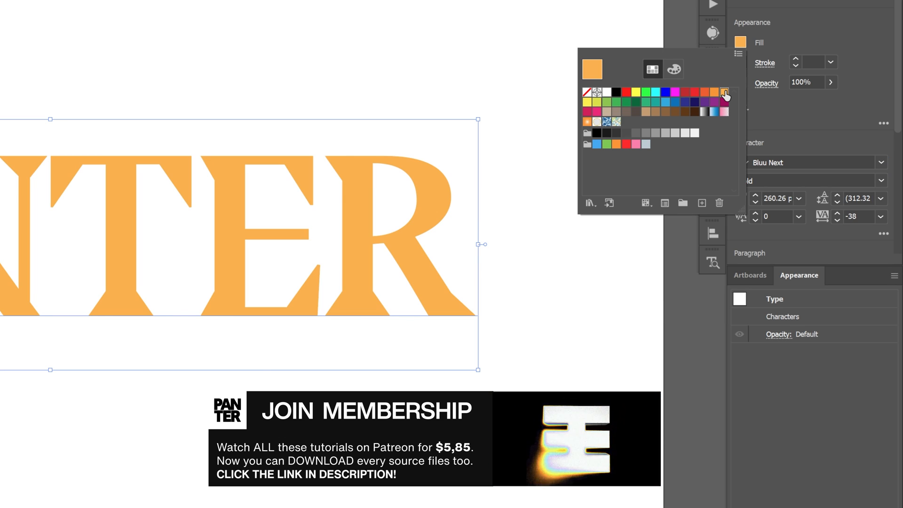
{"action": "left_click", "coordinate": [232, 11]}
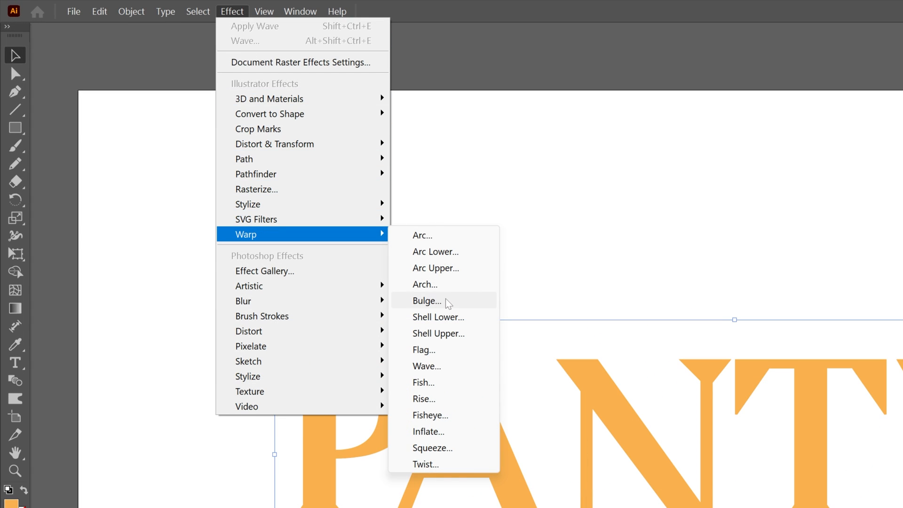
Apply a horizontal Bulge warp with Bend at about 37%.
{"action": "left_click", "coordinate": [426, 300]}
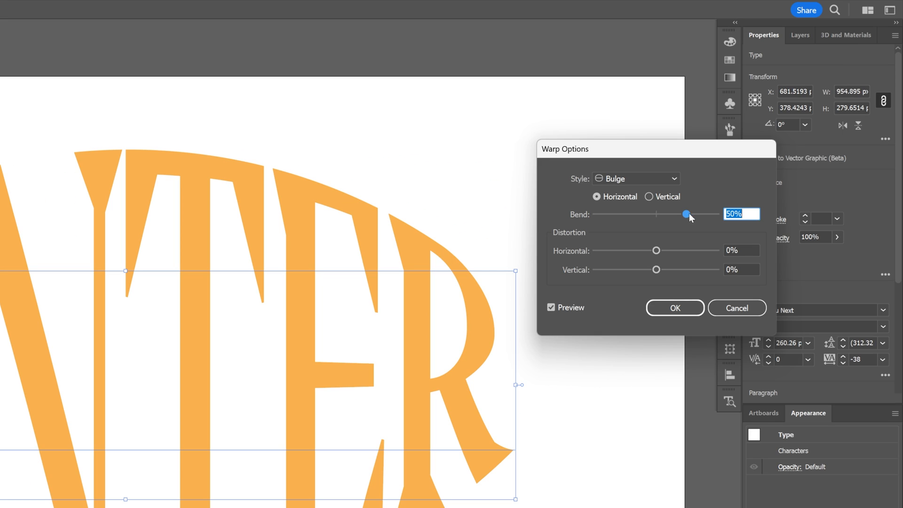
{"action": "left_click_drag", "start_coordinate": [685, 214], "coordinate": [677, 215]}
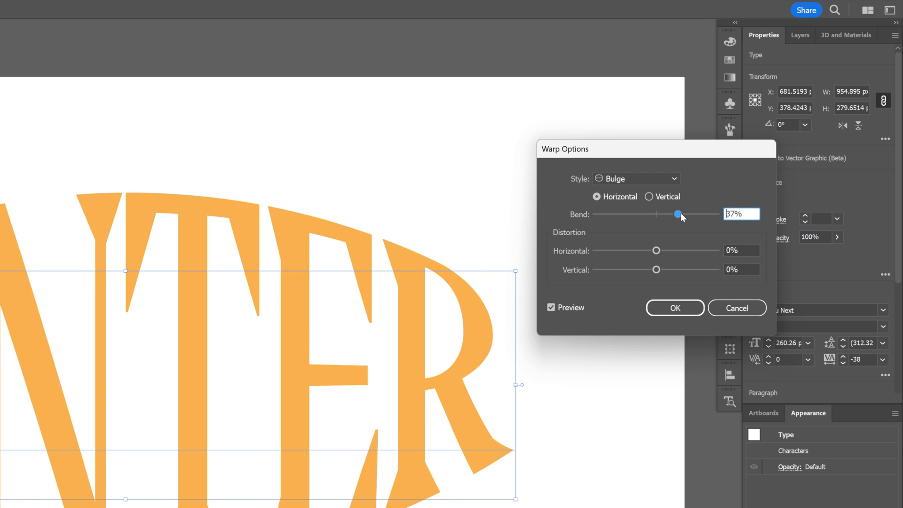
{"action": "left_click", "coordinate": [674, 308]}
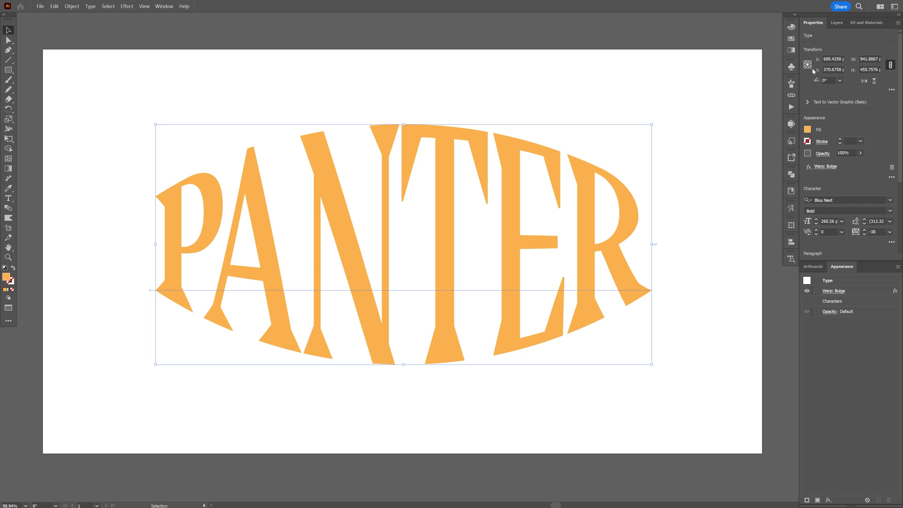
Extrude the warped text in 3D and Materials with an Off-Axis Front rotation.
{"action": "left_click", "coordinate": [865, 22]}
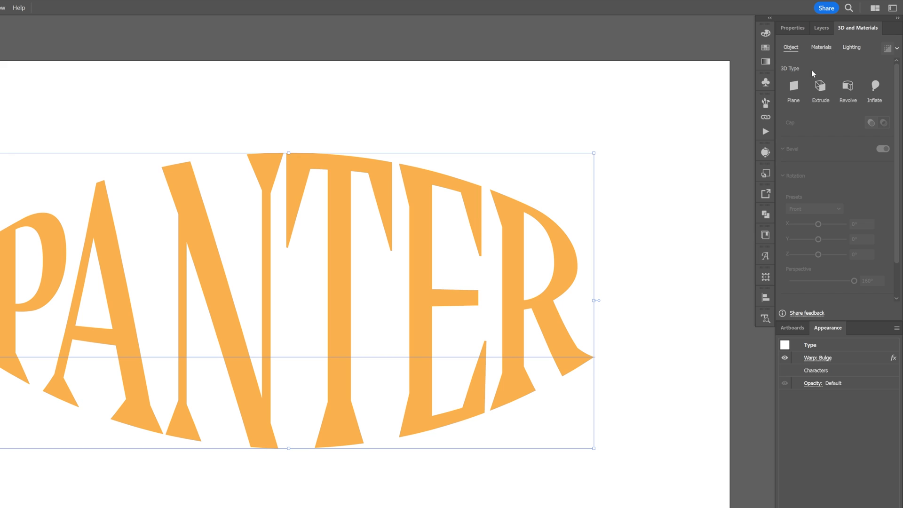
{"action": "left_click", "coordinate": [820, 90]}
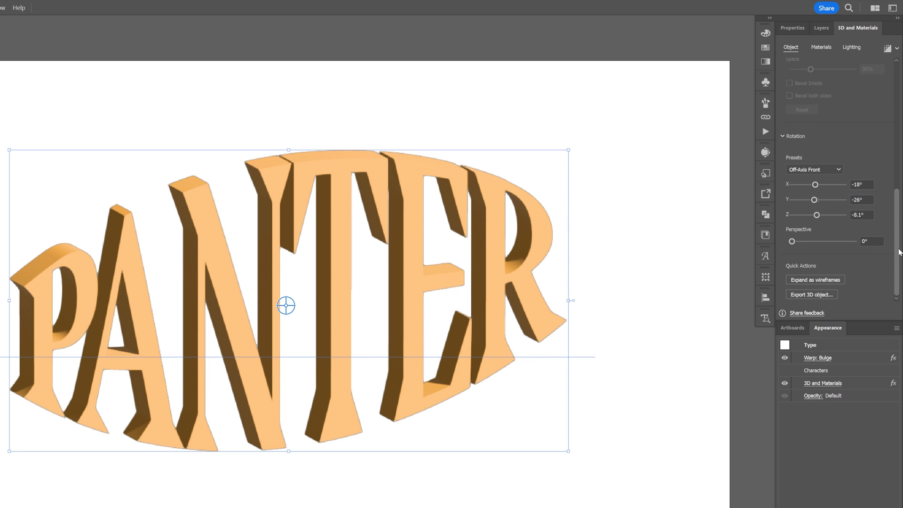
{"action": "mouse_move", "coordinate": [873, 197]}
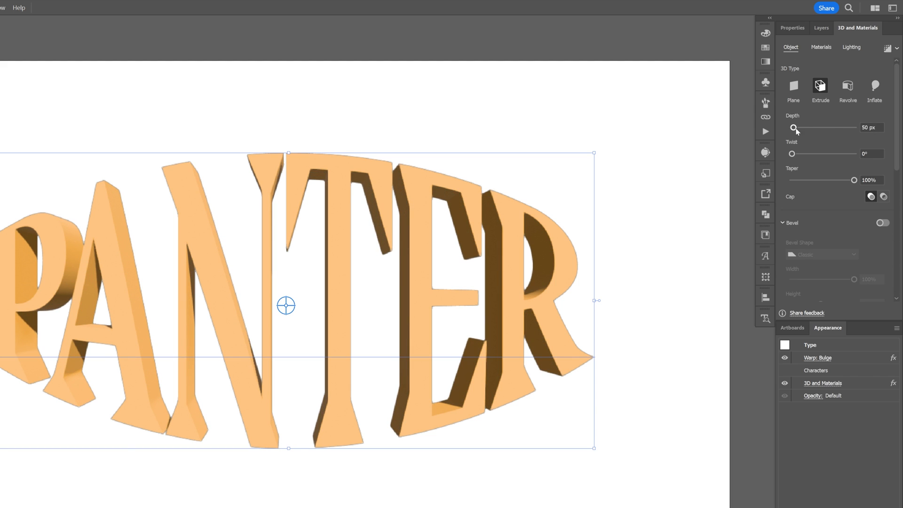
Set extrusion depth to 96 px and add a Classic bevel at about 100% width.
{"action": "left_click_drag", "start_coordinate": [795, 128], "coordinate": [798, 127]}
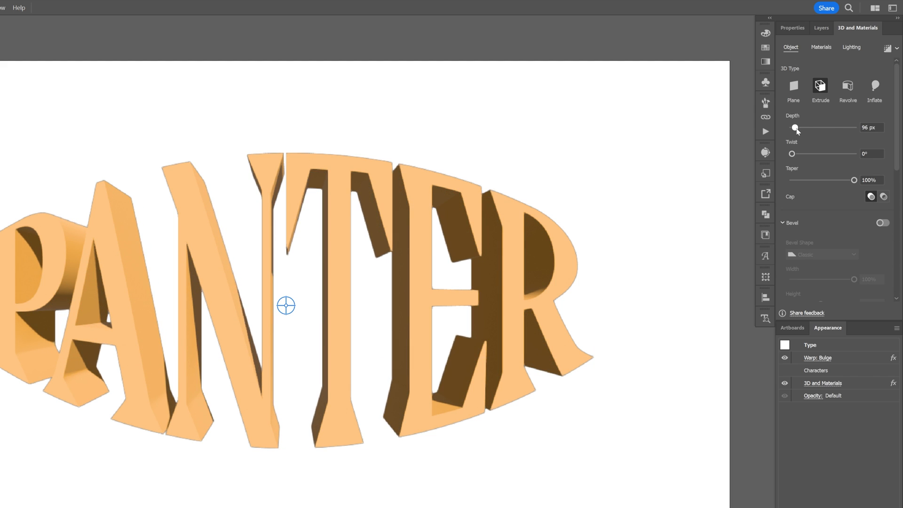
{"action": "left_click", "coordinate": [882, 223]}
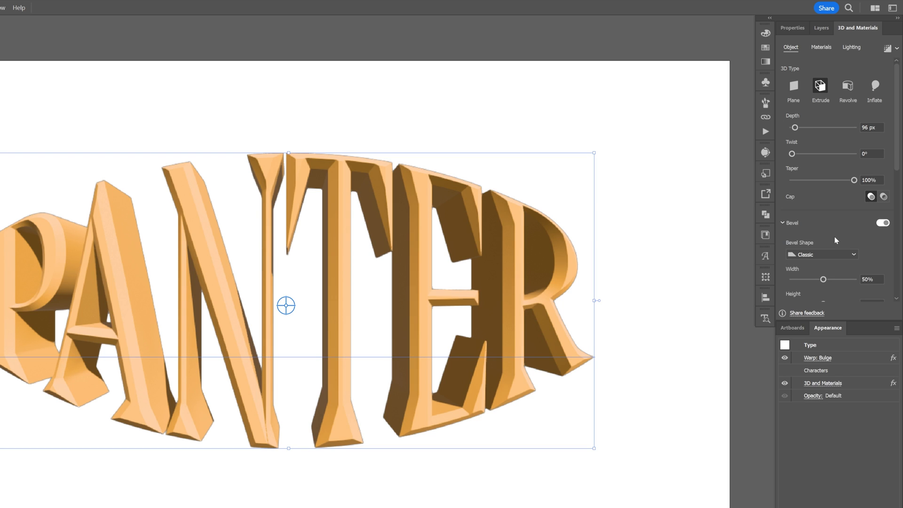
{"action": "left_click", "coordinate": [822, 254]}
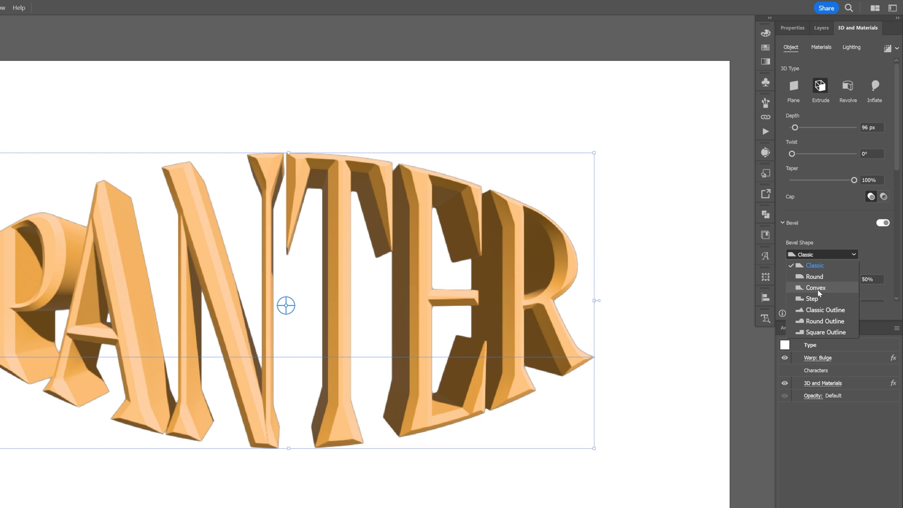
{"action": "left_click", "coordinate": [812, 298]}
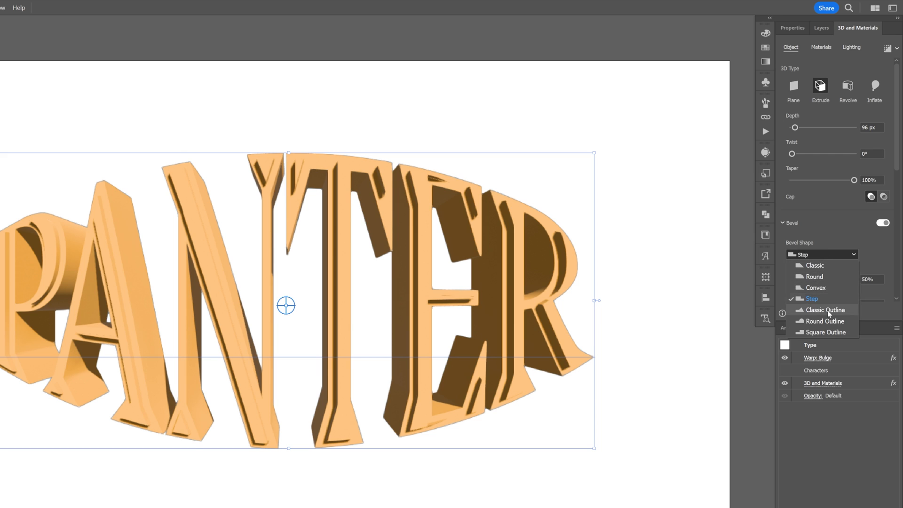
{"action": "left_click", "coordinate": [814, 266]}
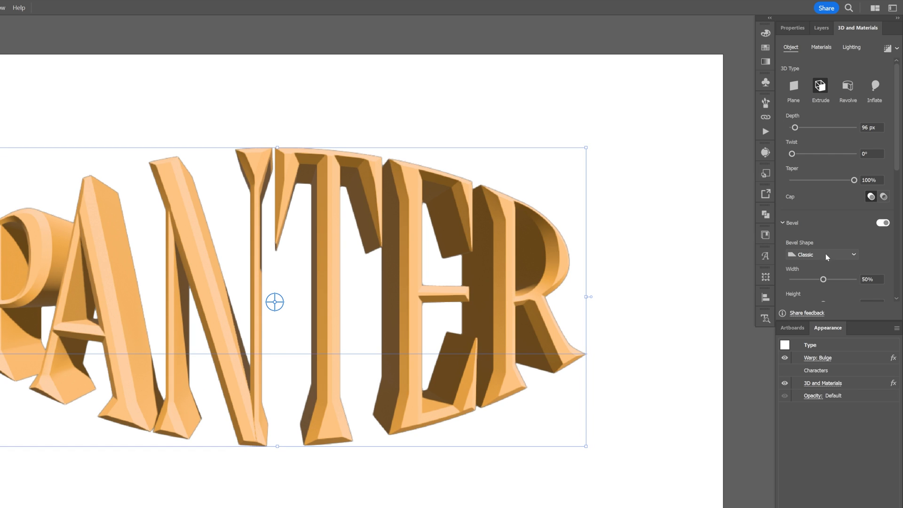
{"action": "left_click_drag", "start_coordinate": [824, 279], "coordinate": [852, 279]}
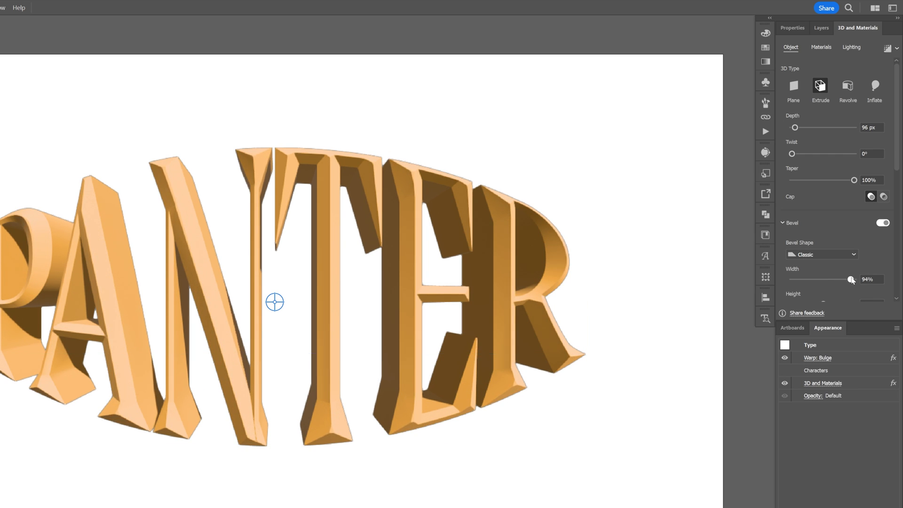
{"action": "left_click_drag", "start_coordinate": [852, 279], "coordinate": [855, 279]}
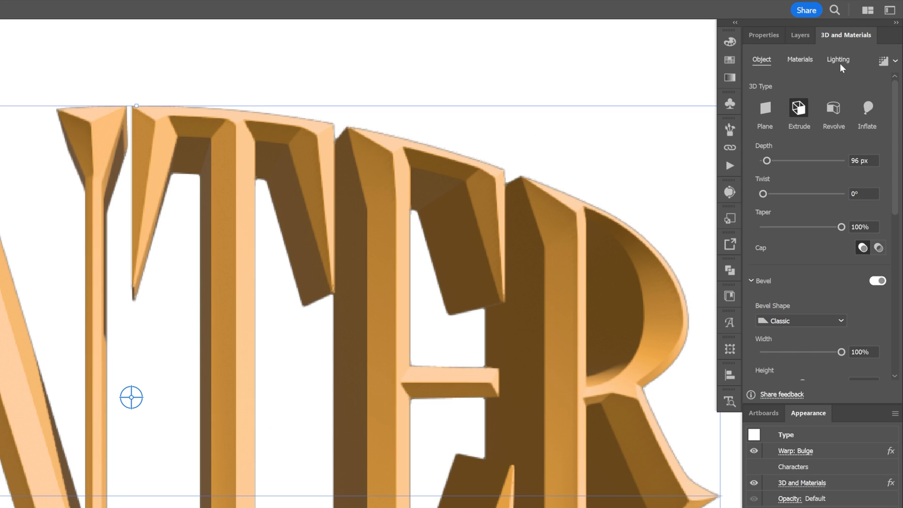
Show the Lighting settings of the 3D and Materials panel.
{"action": "left_click", "coordinate": [839, 59]}
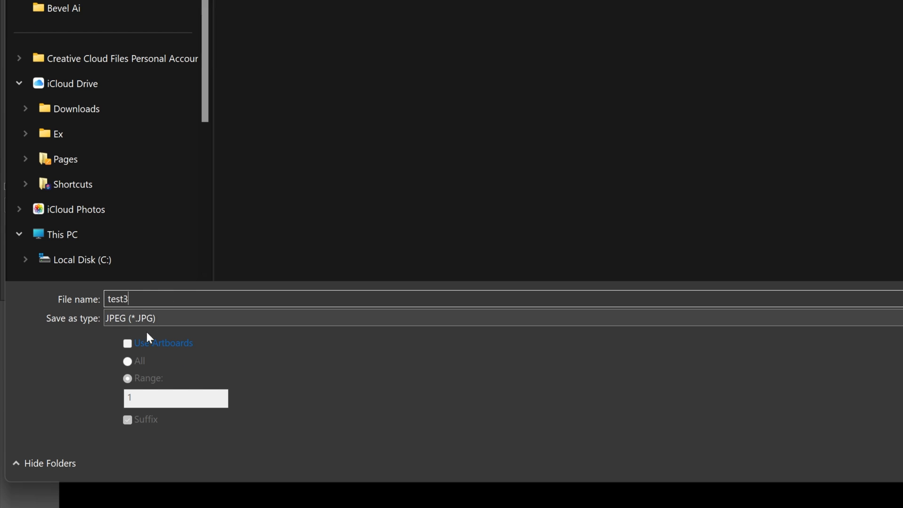
Export the artwork as JPEG 'test3' using artboards.
{"action": "left_click", "coordinate": [128, 344]}
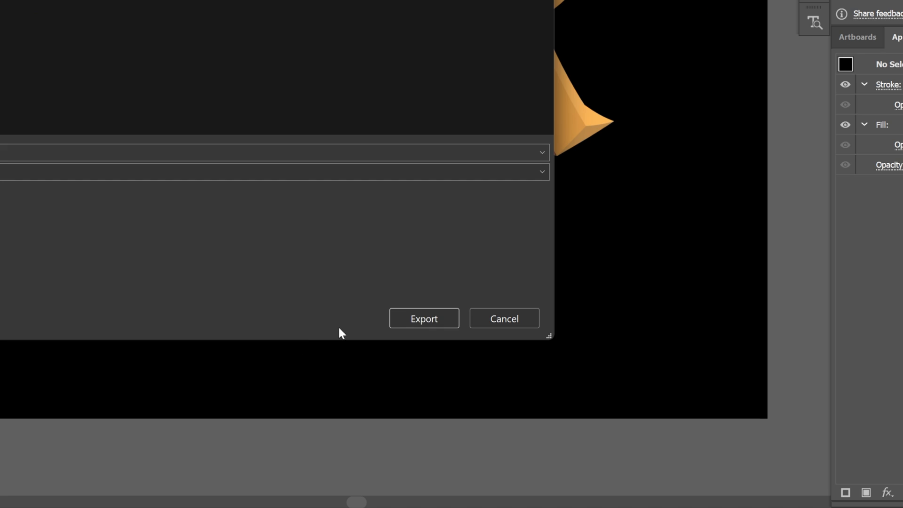
{"action": "left_click", "coordinate": [423, 319]}
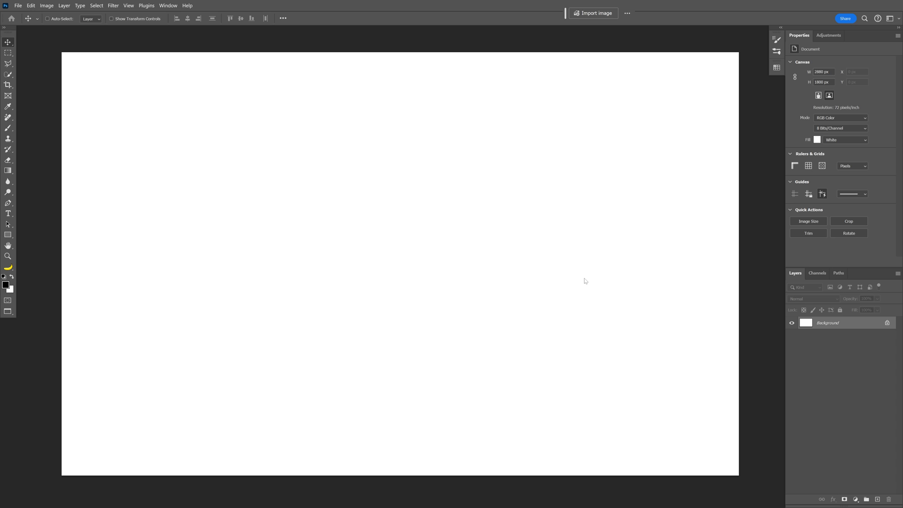
Place the test3-01 JPEG into the blank Photoshop document.
{"action": "left_click", "coordinate": [808, 221]}
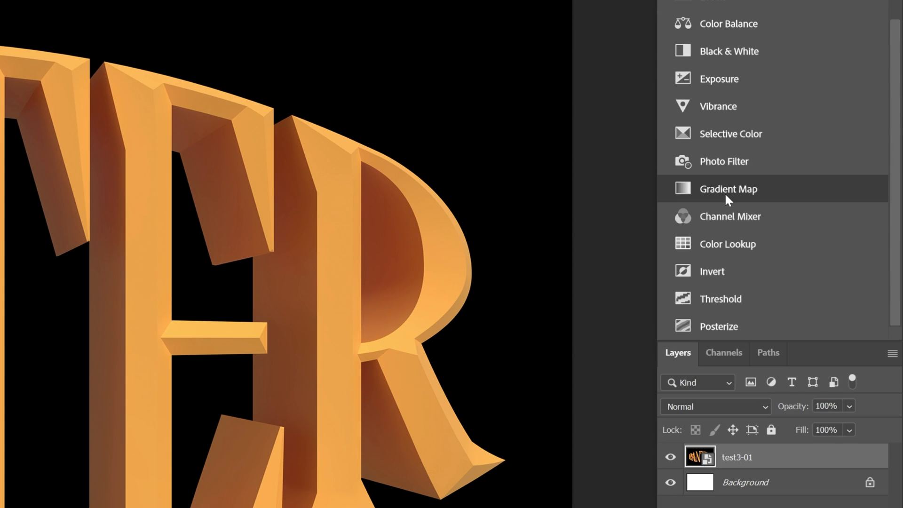
Add a Gradient Map and rearrange its black and white stops for a chrome look.
{"action": "left_click", "coordinate": [728, 190]}
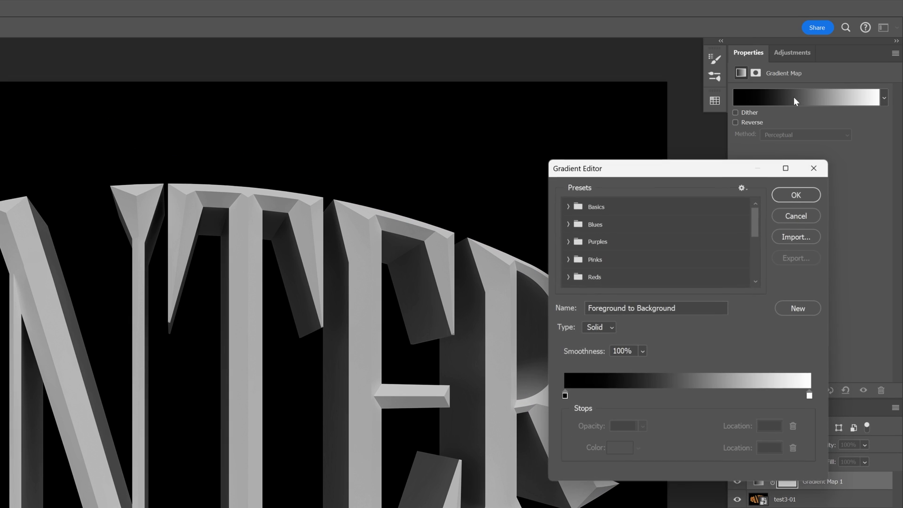
{"action": "left_click_drag", "start_coordinate": [809, 395], "coordinate": [708, 395]}
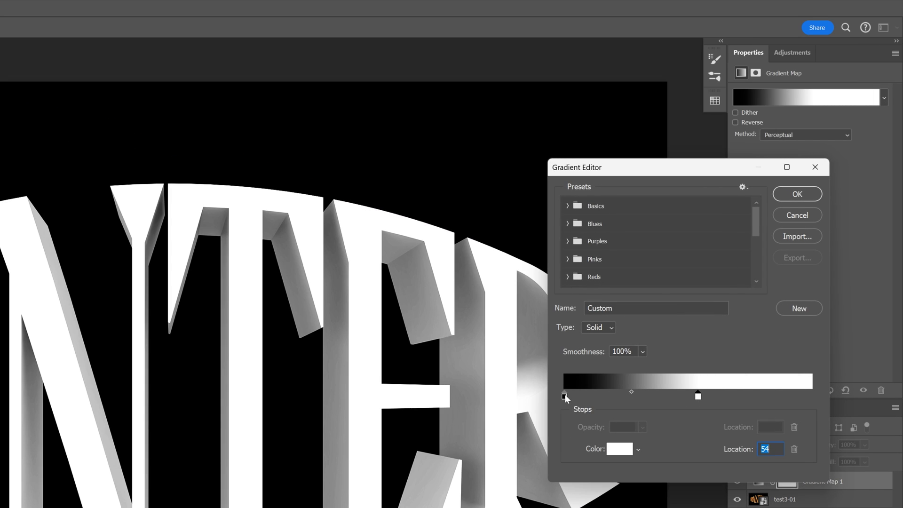
{"action": "left_click", "coordinate": [564, 396]}
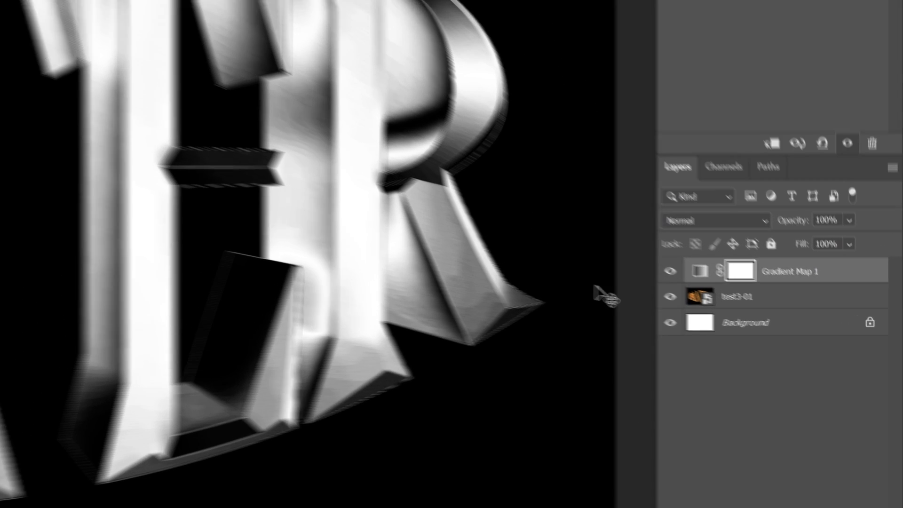
Apply a 3.6 px Gaussian Blur to the test3-01 layer.
{"action": "left_click", "coordinate": [205, 10]}
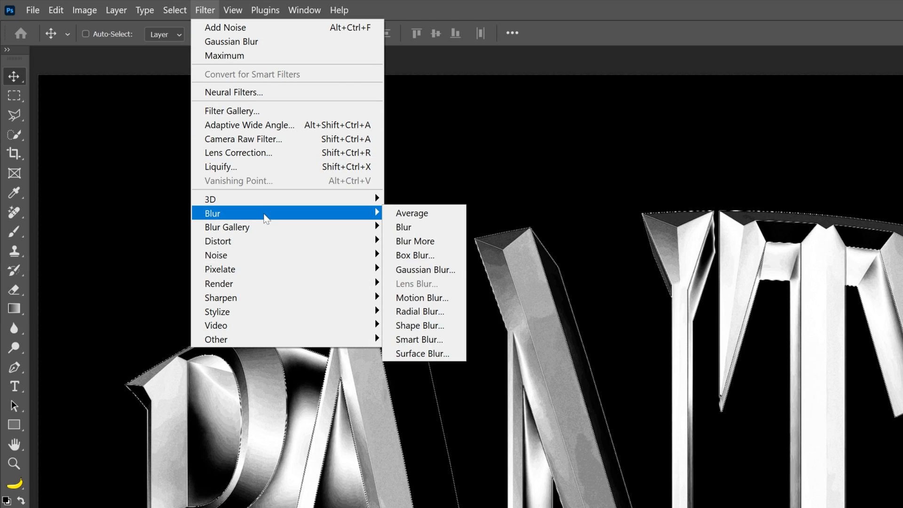
{"action": "left_click", "coordinate": [426, 270]}
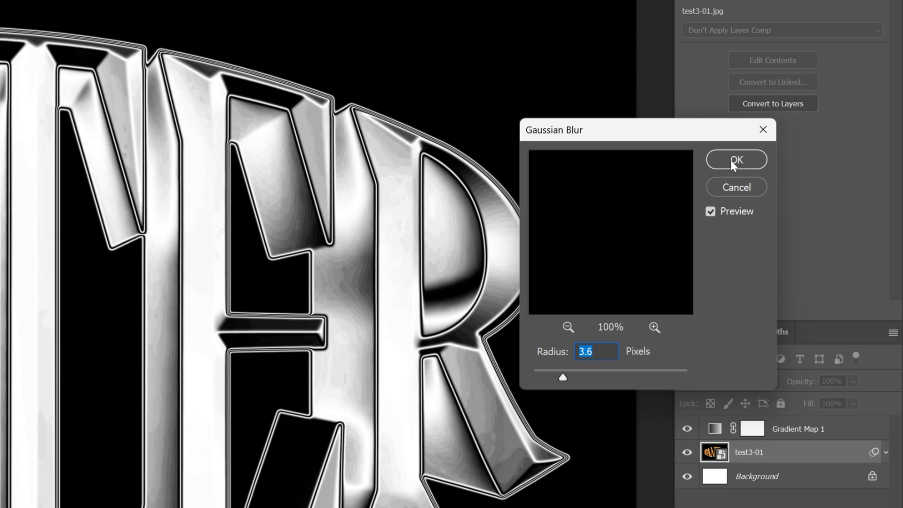
{"action": "left_click", "coordinate": [736, 160]}
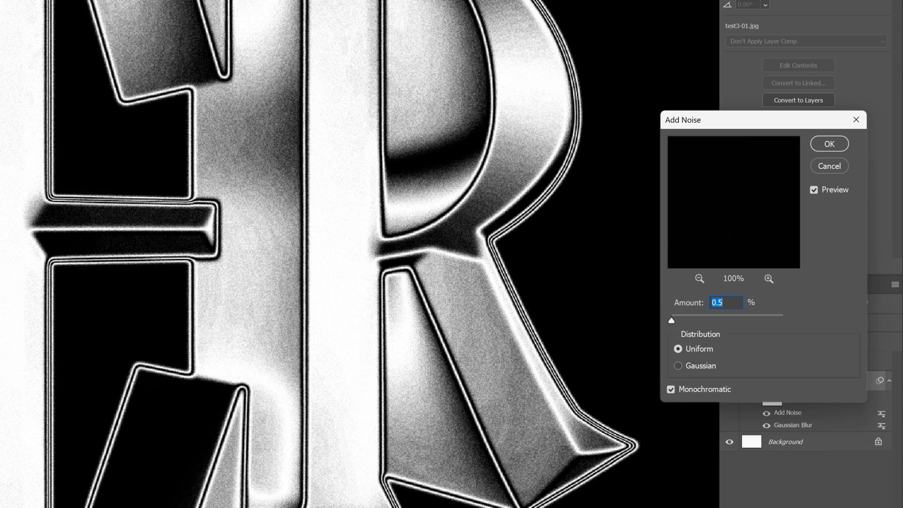
Add 0.5% uniform monochromatic noise to the render.
{"action": "left_click", "coordinate": [828, 144]}
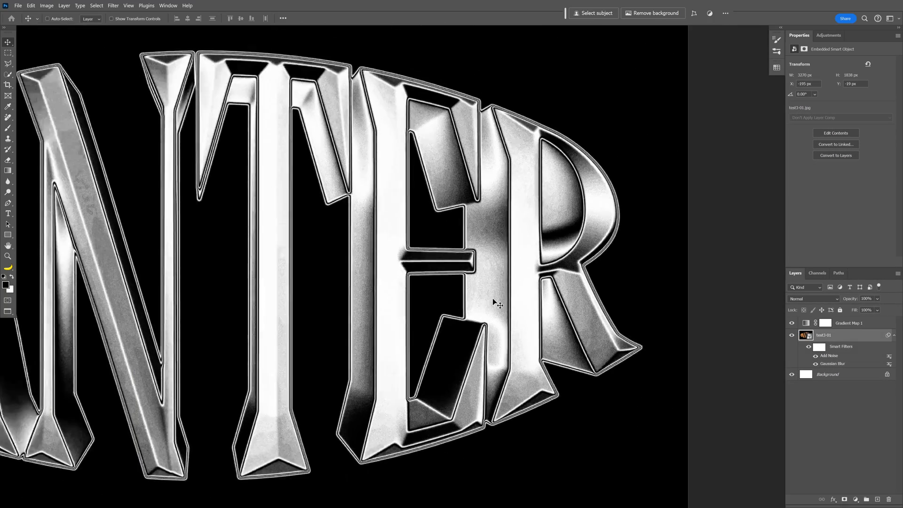